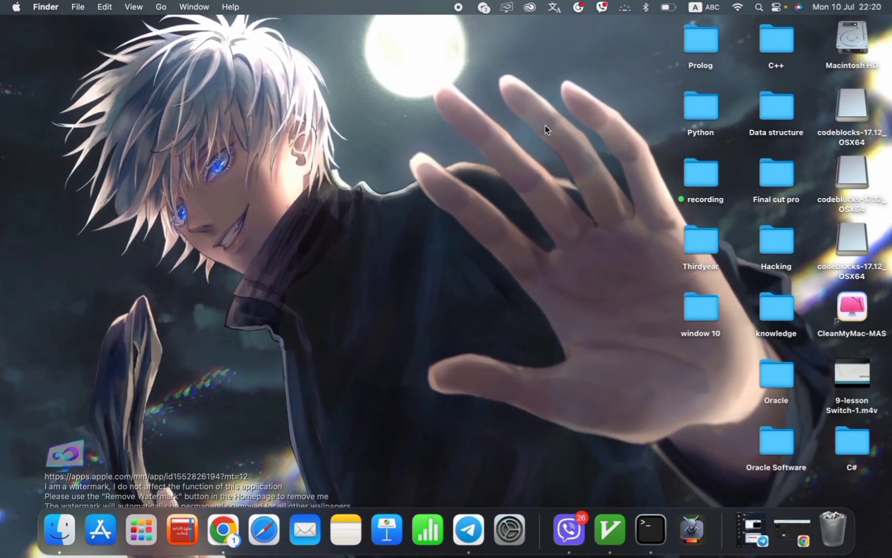
mouse_move(432, 198)
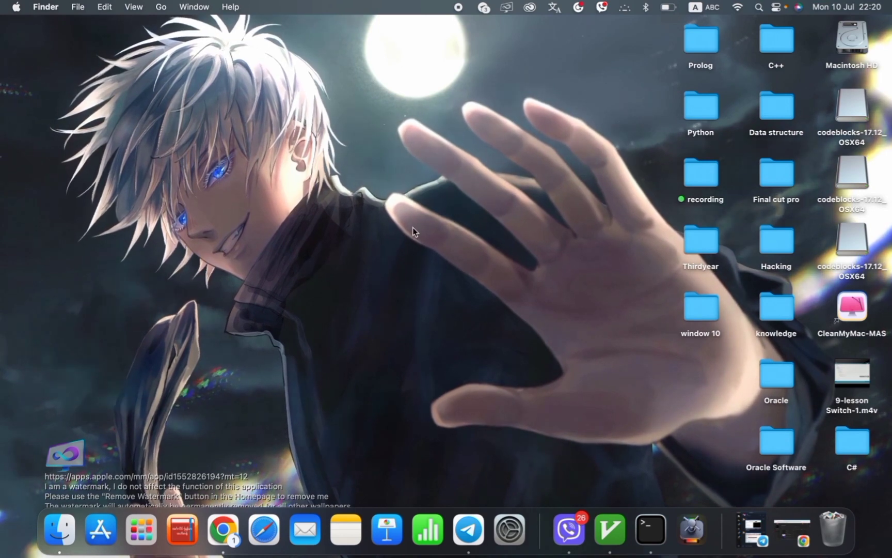
mouse_move(503, 373)
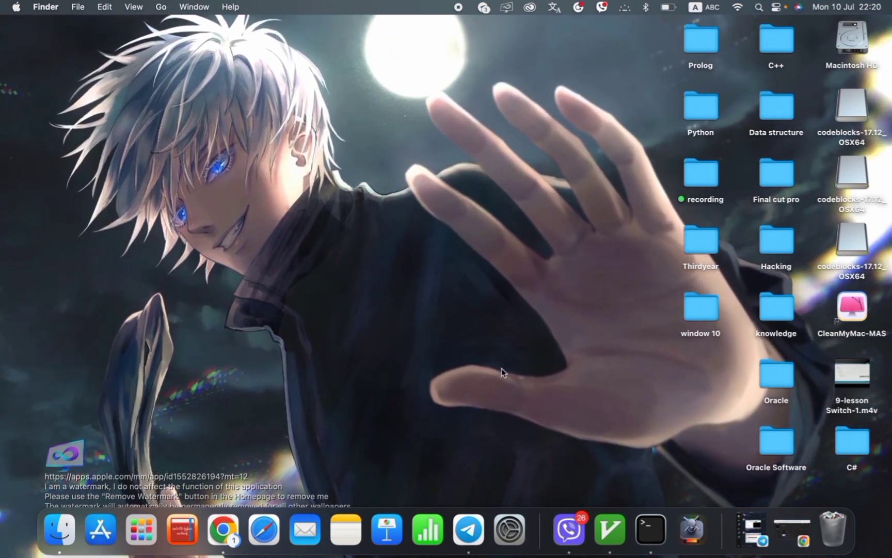
mouse_move(669, 236)
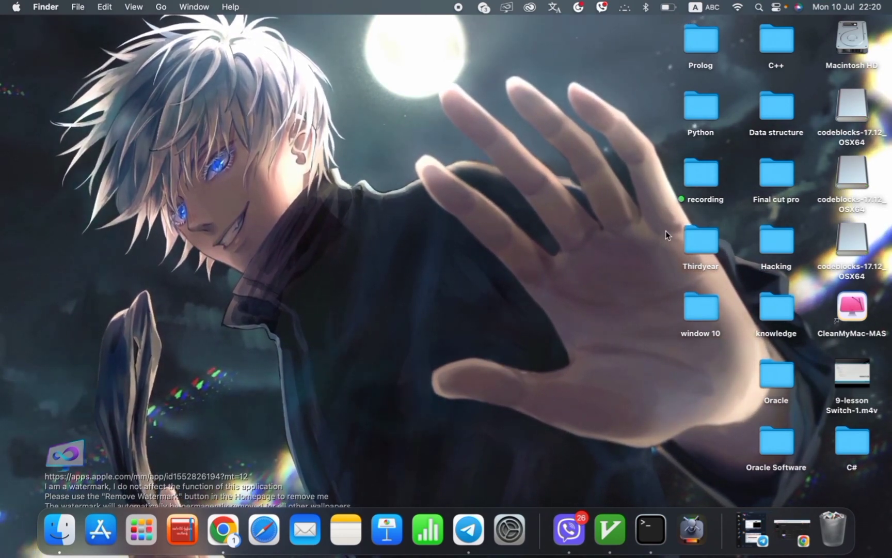
- Launch System Settings and search the sidebar for 'keyboard br'
left_click(509, 527)
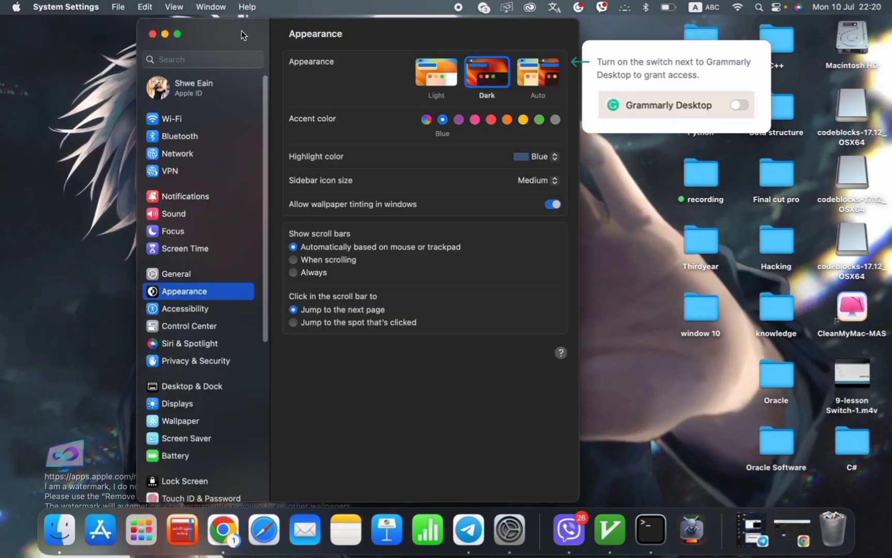
left_click(202, 59)
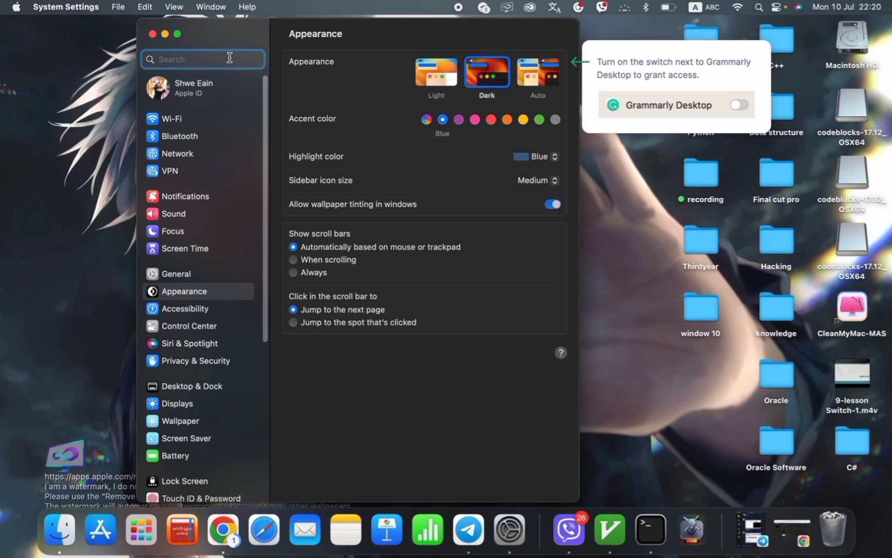
type("ke")
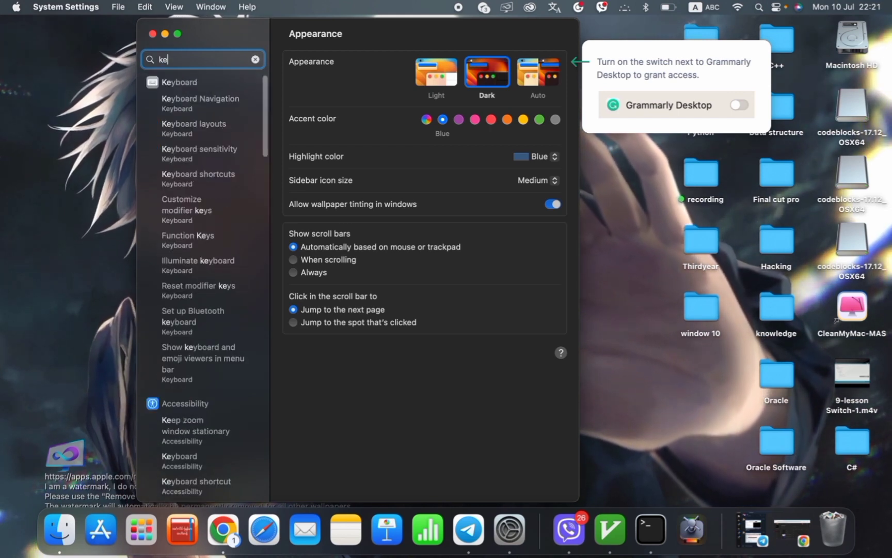
type("y")
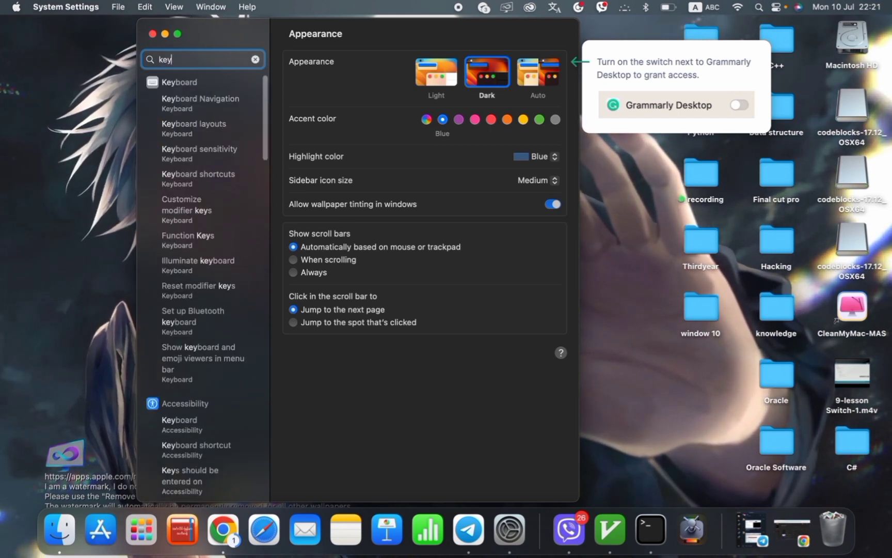
type("bo")
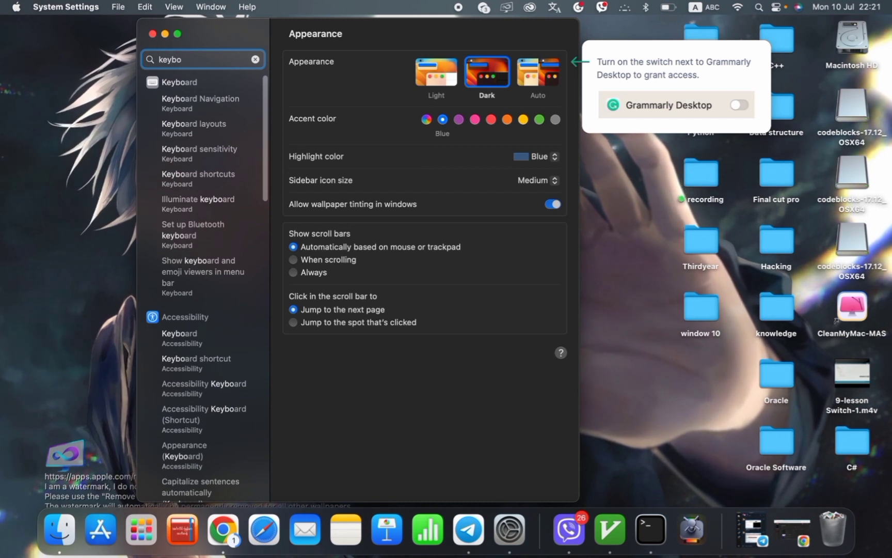
type("ard")
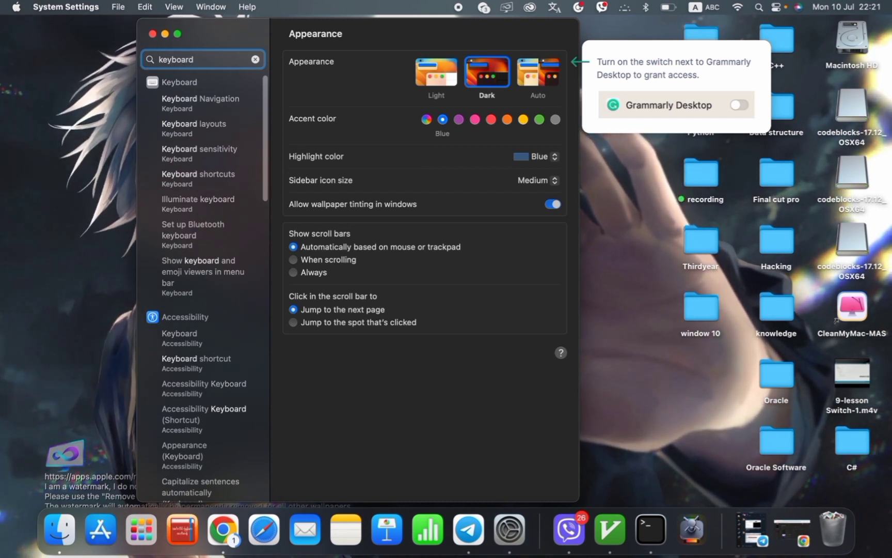
type("br")
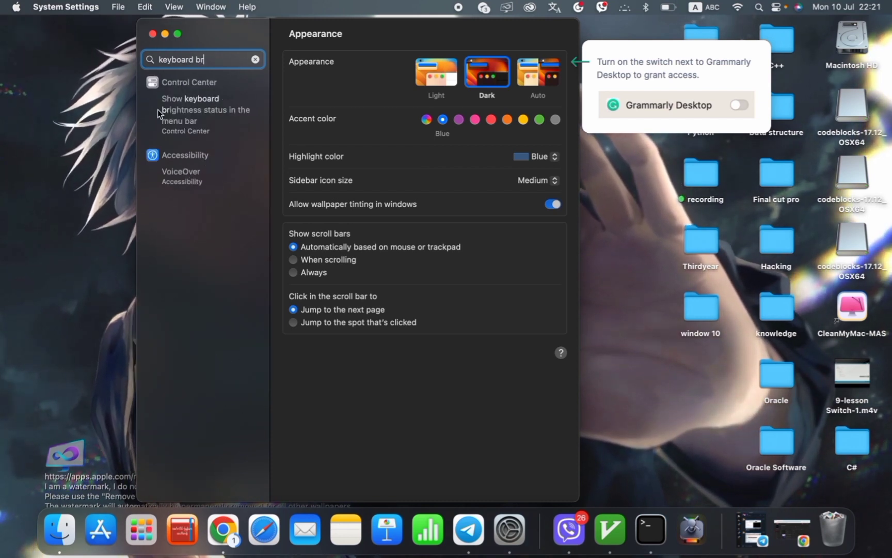
mouse_move(204, 109)
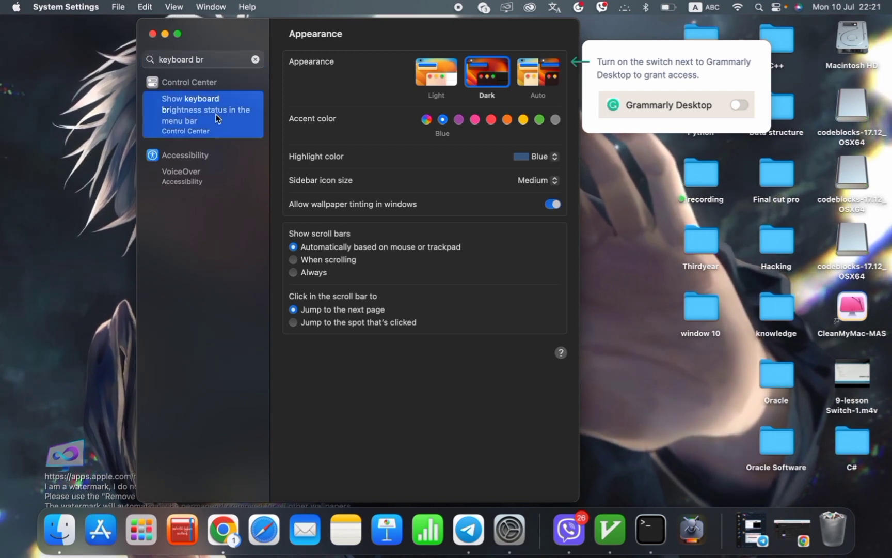
- Choose the 'Show keyboard brightness status in the menu bar' result and scroll to the Keyboard Brightness module
left_click(202, 110)
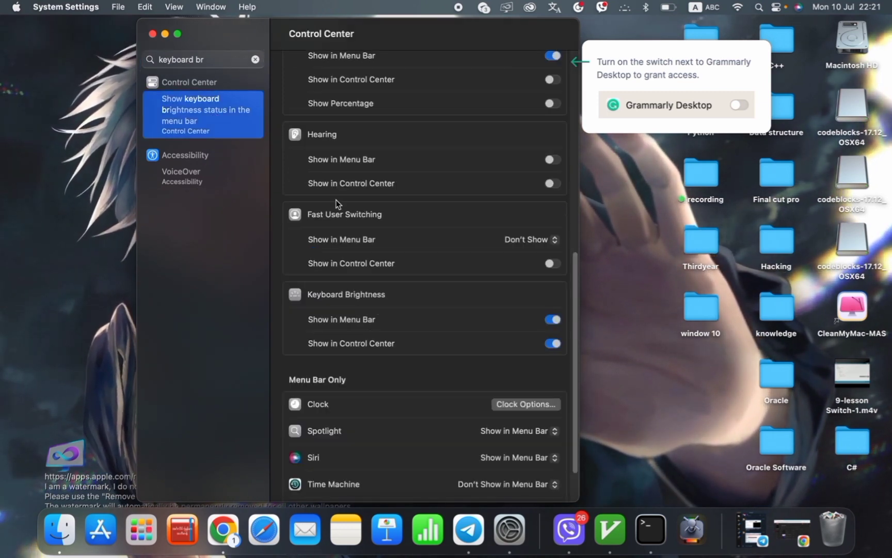
mouse_move(370, 172)
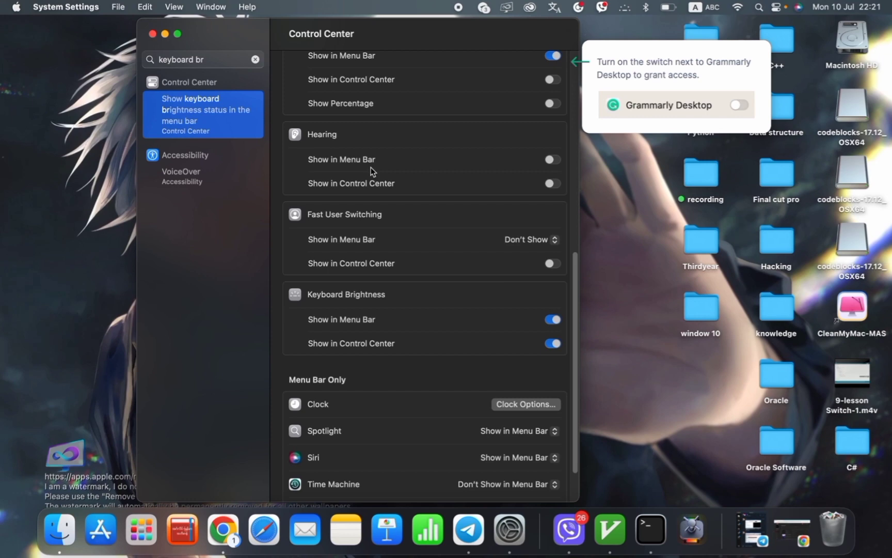
scroll("up", 3)
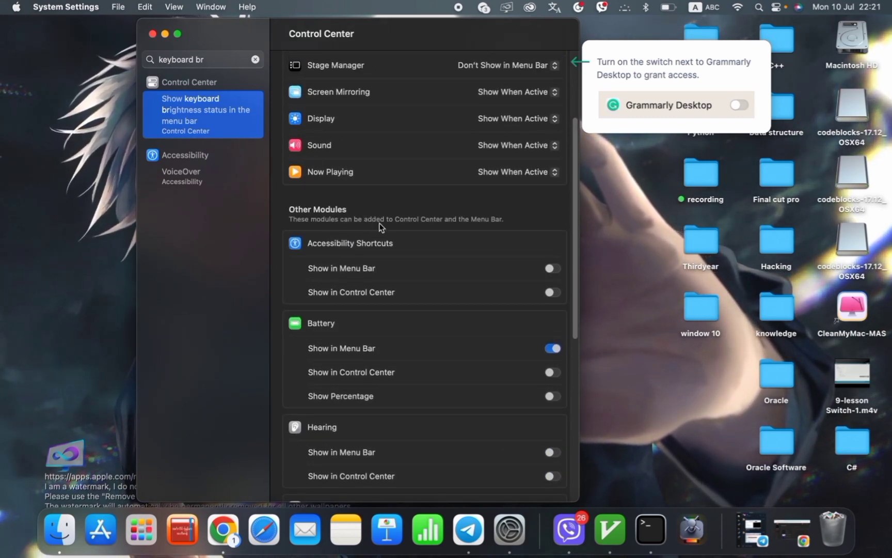
scroll("down", 3)
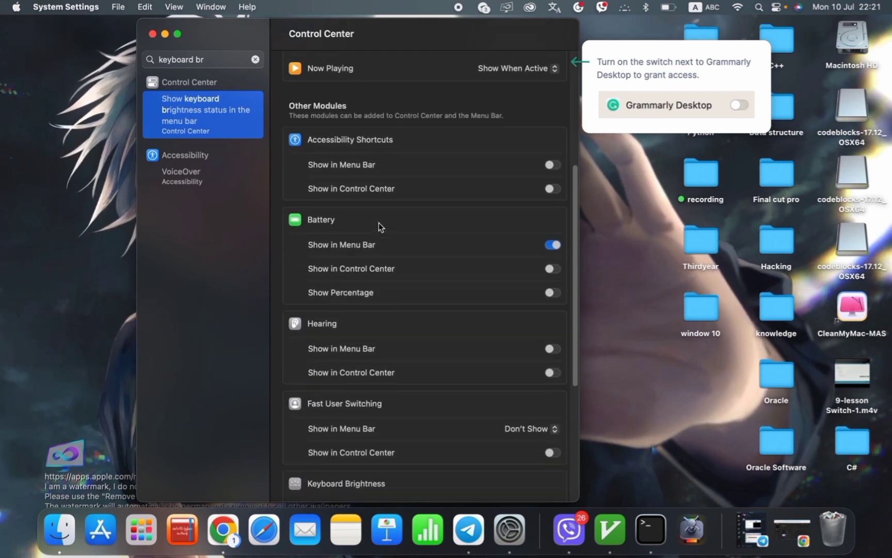
scroll("down", 3)
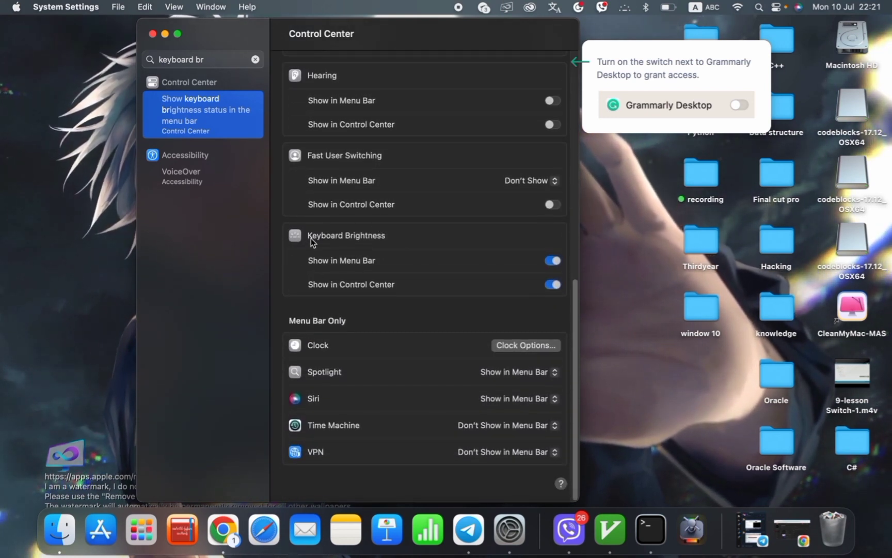
mouse_move(582, 265)
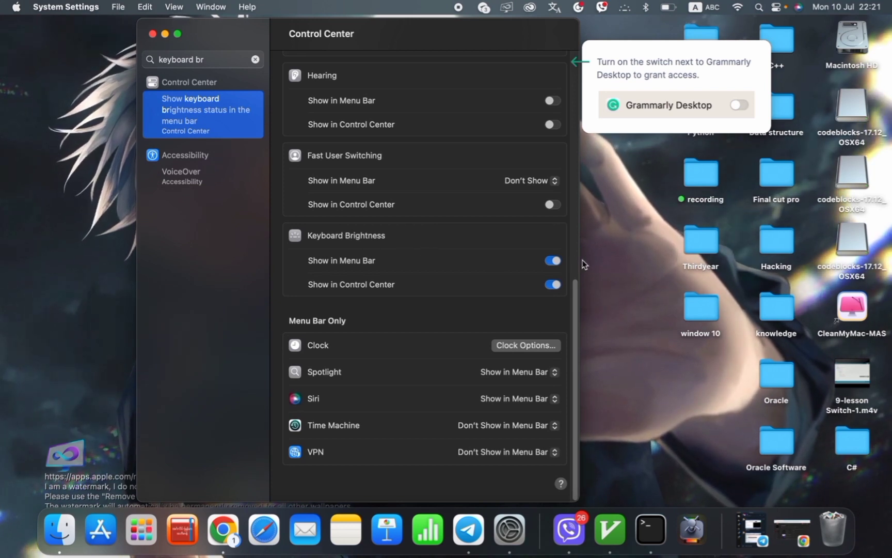